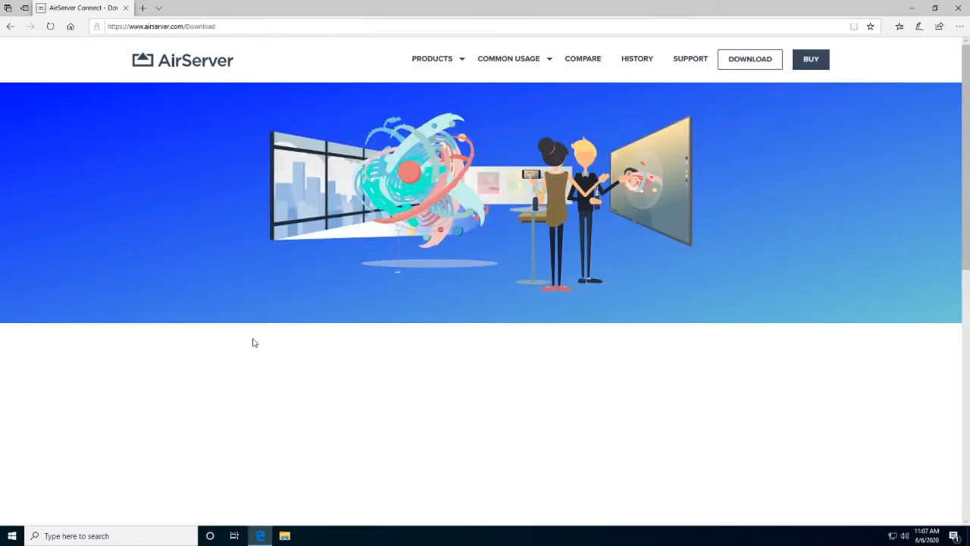
# Step: Download the classic 64-bit Windows MSI installer for AirServer from the download page
pyautogui.scroll(-3)
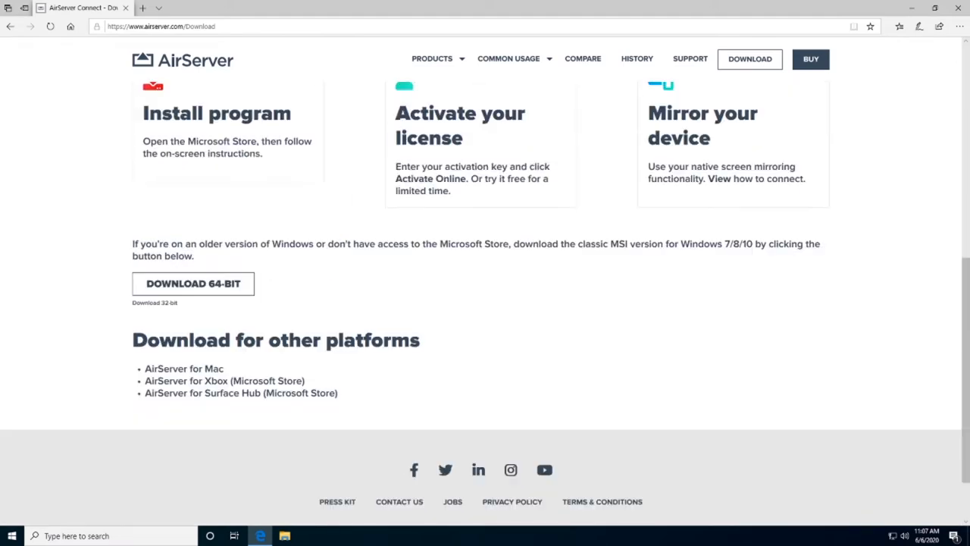
pyautogui.click(193, 284)
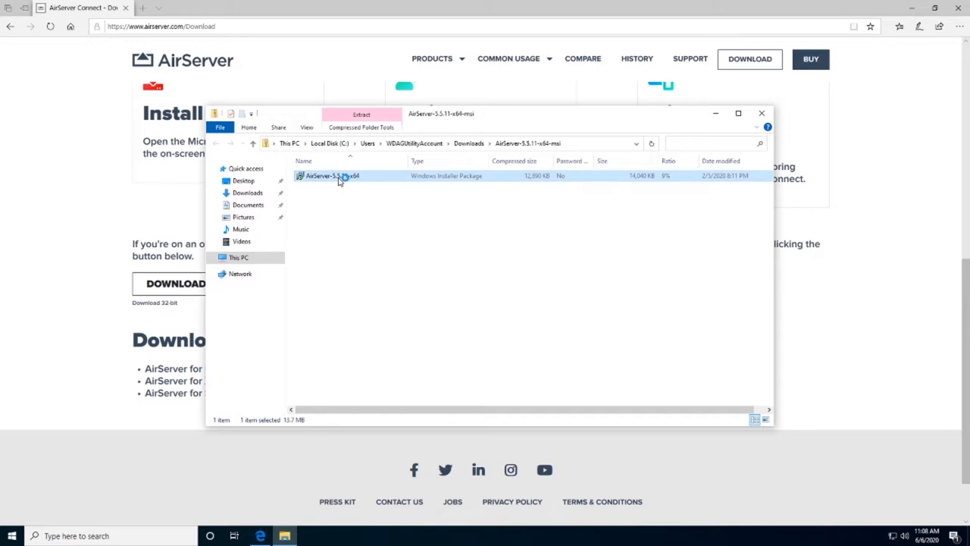
# Step: Run the AirServer MSI and proceed through welcome, default features, license and activation pages
pyautogui.doubleClick(333, 176)
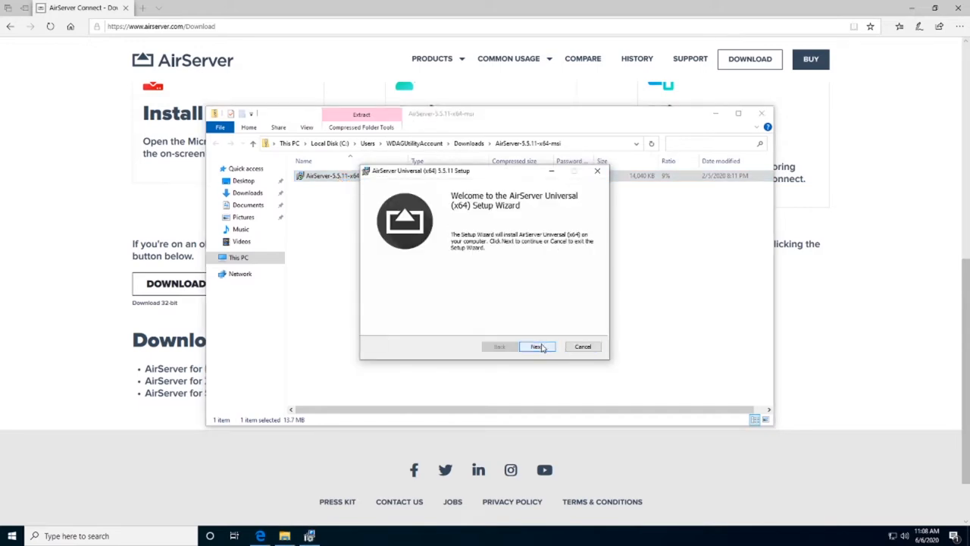
pyautogui.click(538, 346)
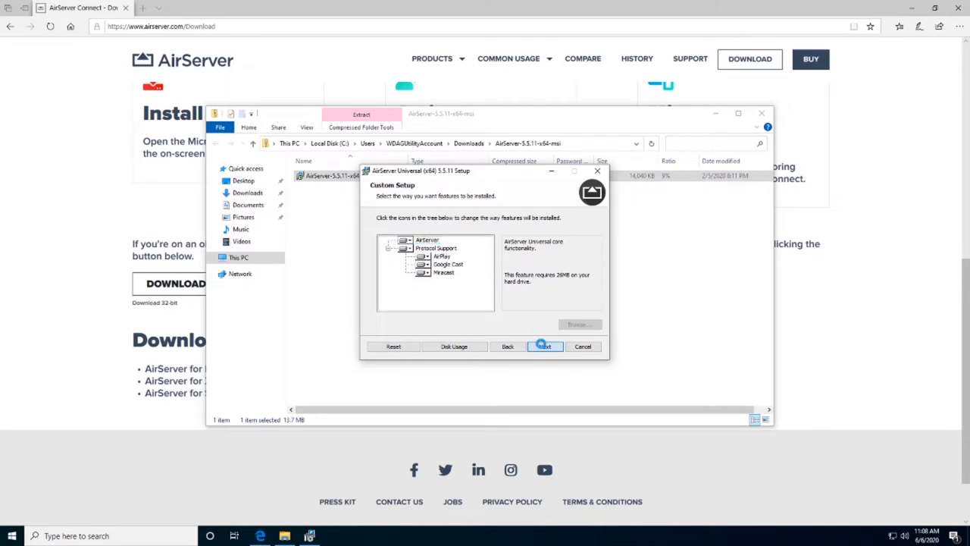
pyautogui.click(545, 346)
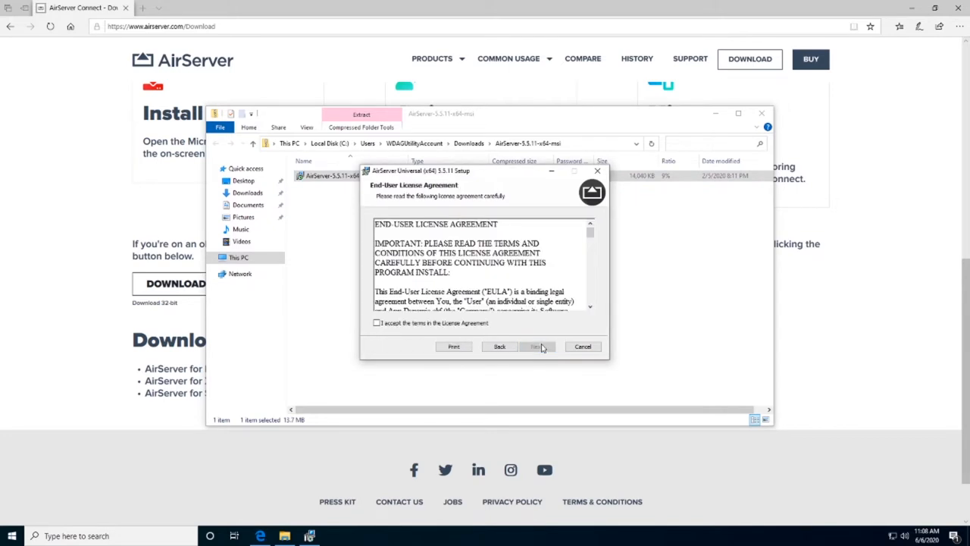
pyautogui.click(537, 346)
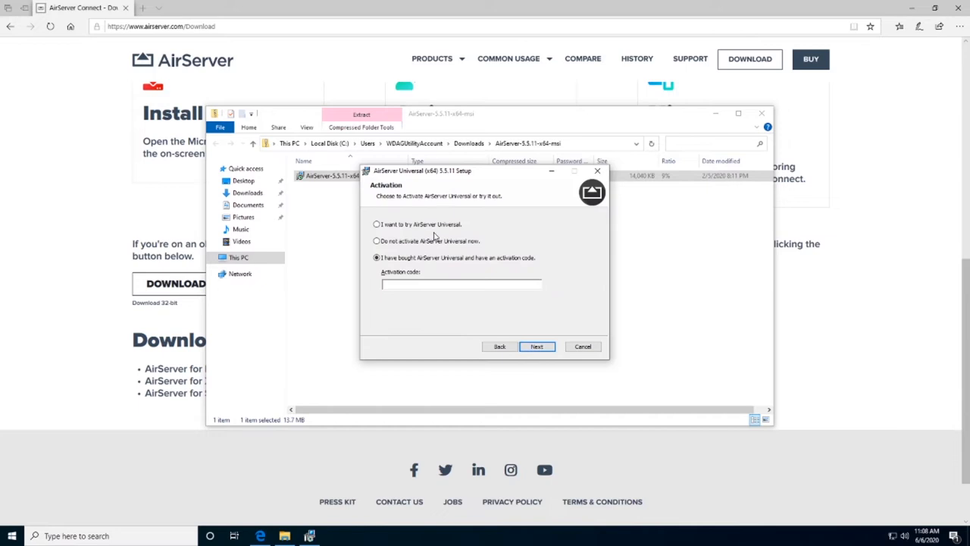
pyautogui.click(536, 345)
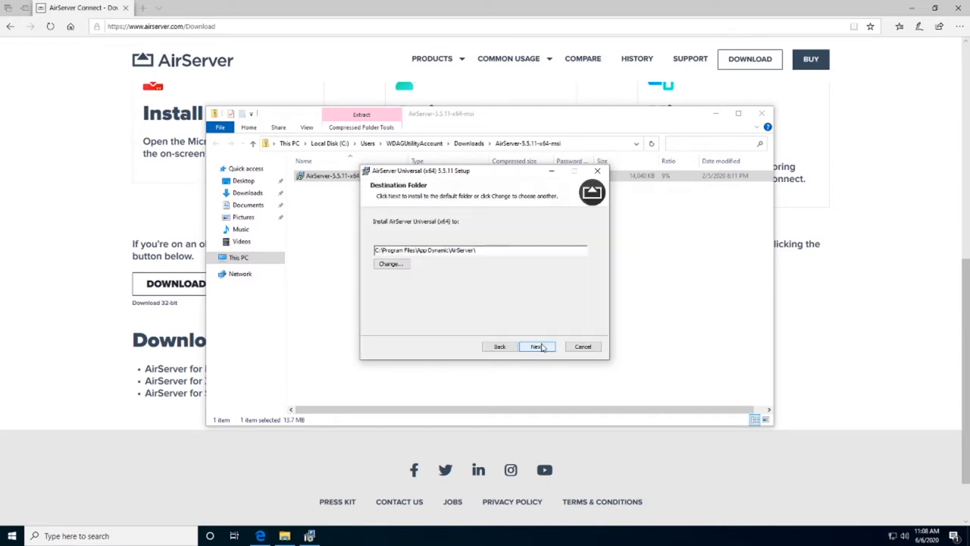
pyautogui.click(536, 346)
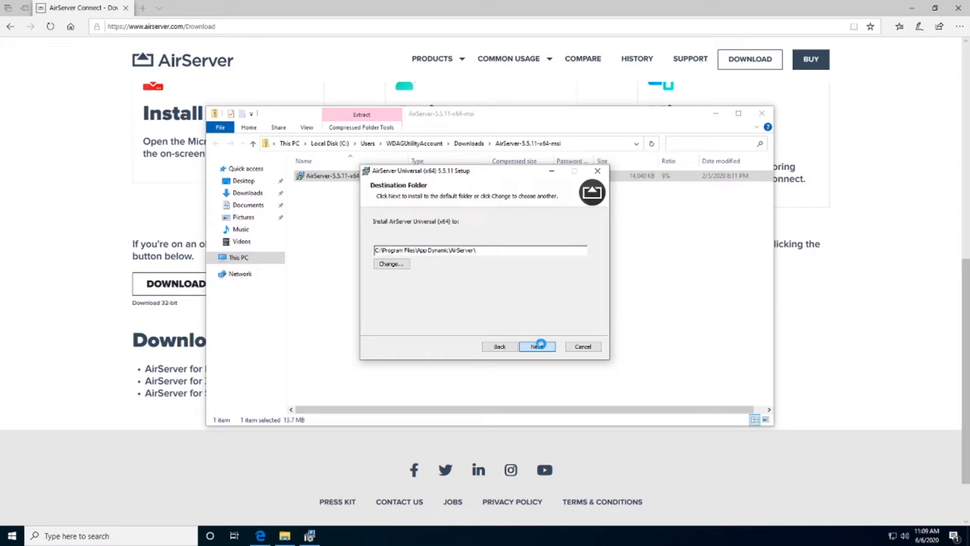
# Step: Keep the default install folder and start-at-login option, install, and finish so AirServer launches
pyautogui.click(537, 346)
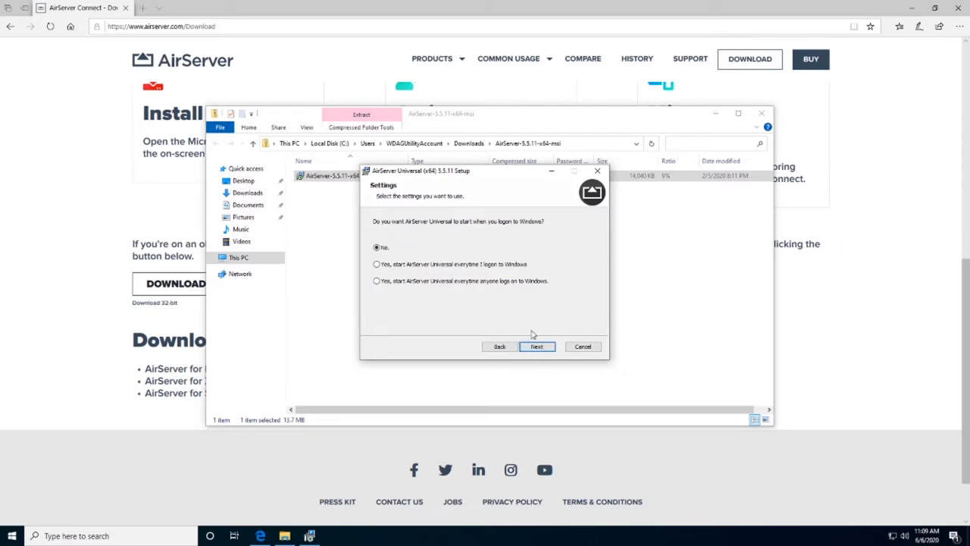
pyautogui.click(537, 345)
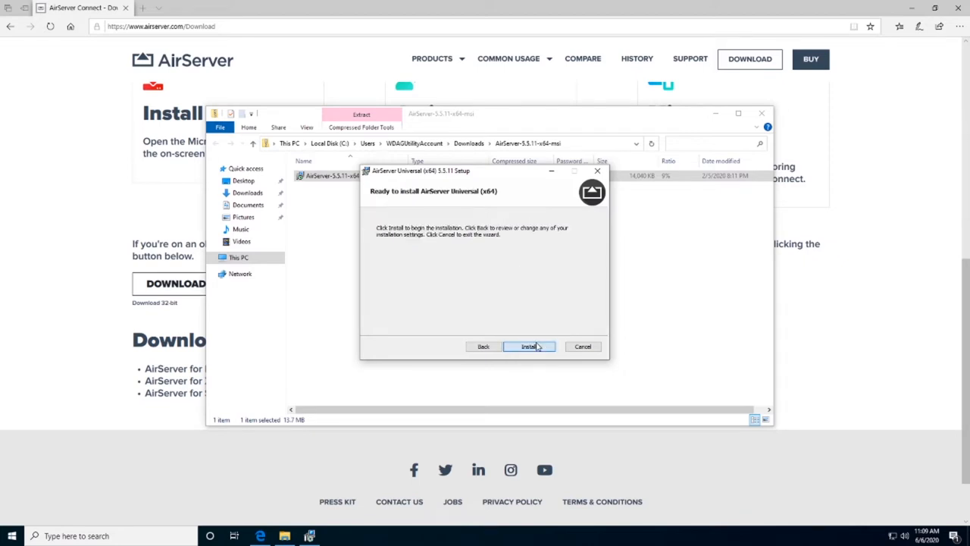
pyautogui.click(528, 346)
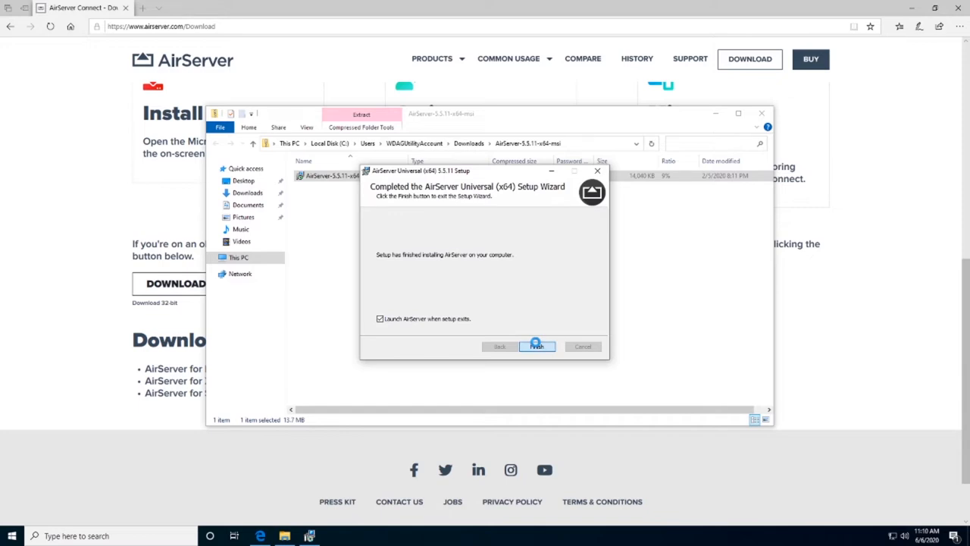
pyautogui.click(537, 346)
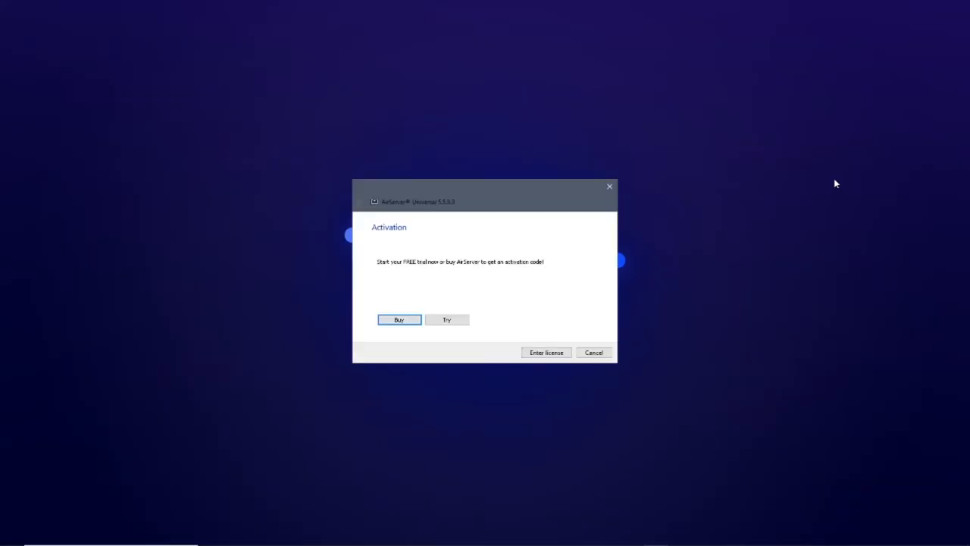
# Step: Activate the free trial via Try and finish so the settings window appears
pyautogui.click(446, 318)
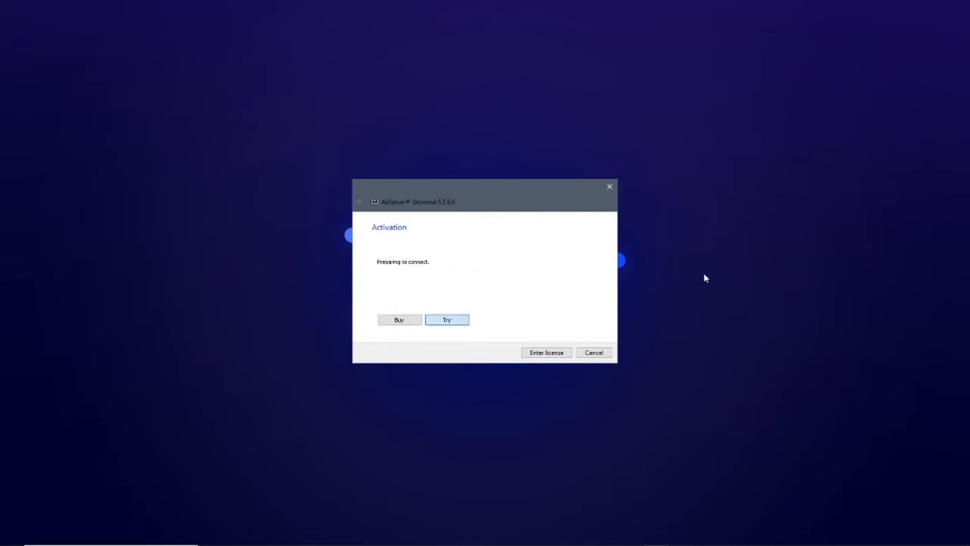
pyautogui.click(445, 319)
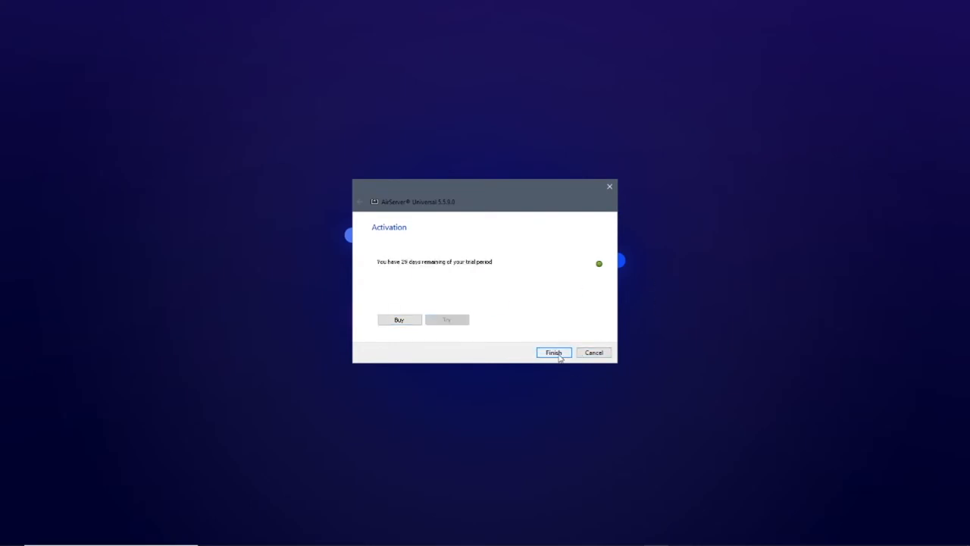
pyautogui.click(553, 351)
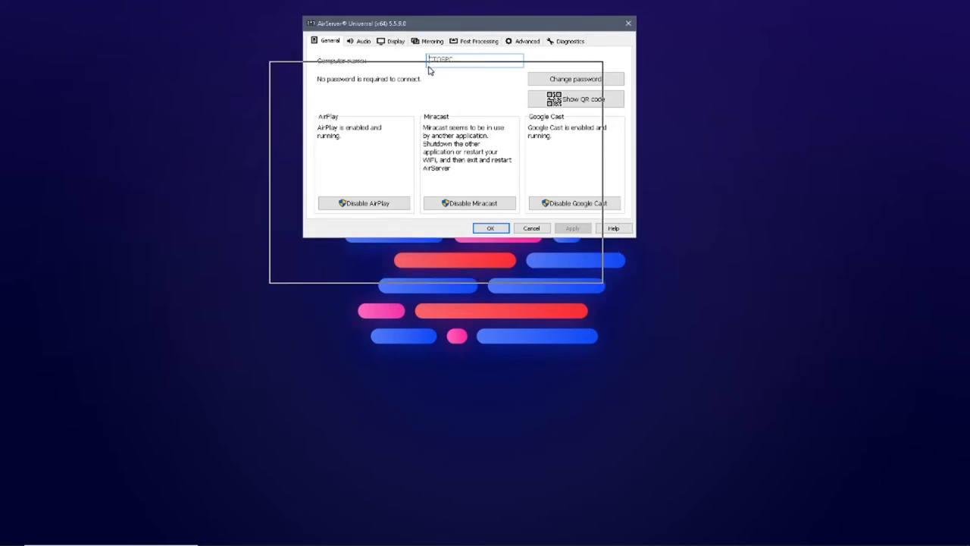
# Step: Set the computer name to CTOSPC and switch to the Audio output settings
pyautogui.moveTo(464, 23); pyautogui.dragTo(419, 106)
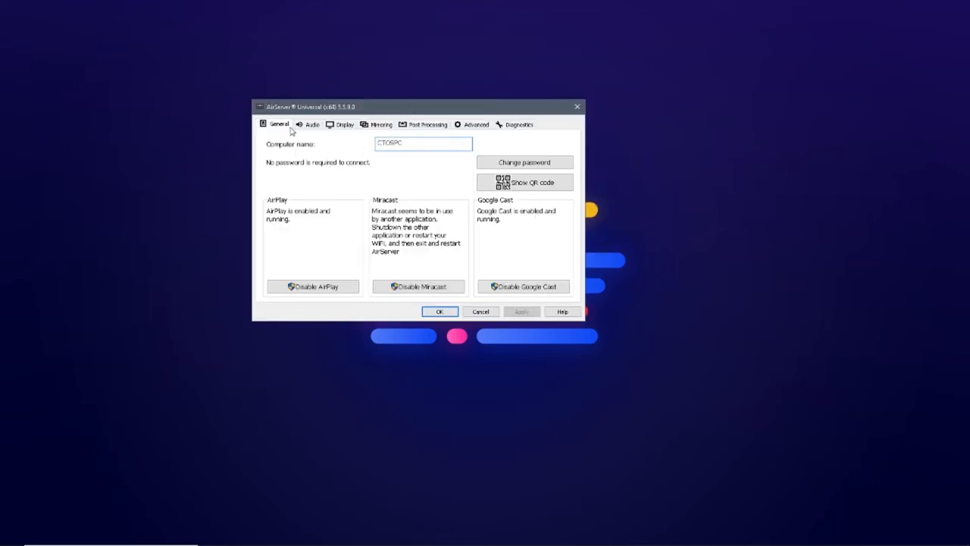
pyautogui.click(423, 144)
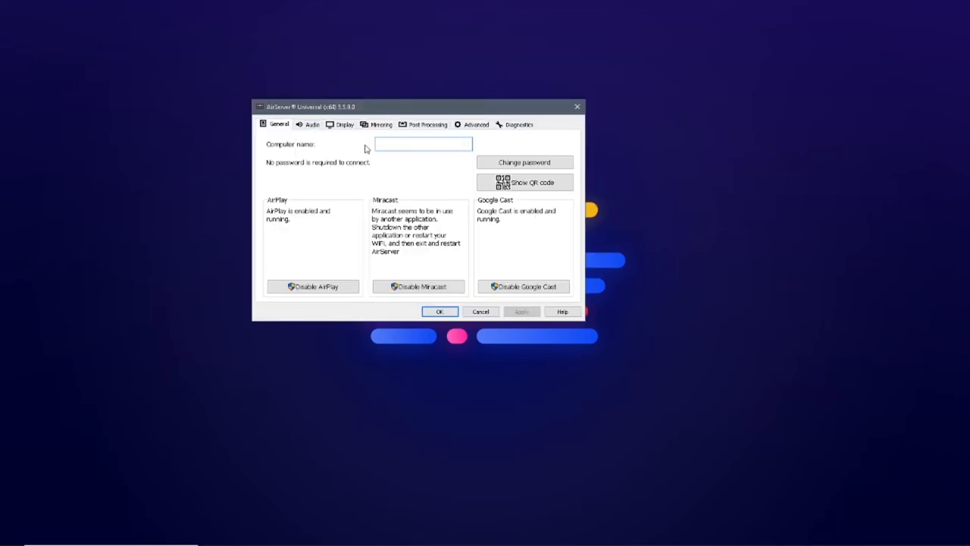
pyautogui.write('CTOSPC')
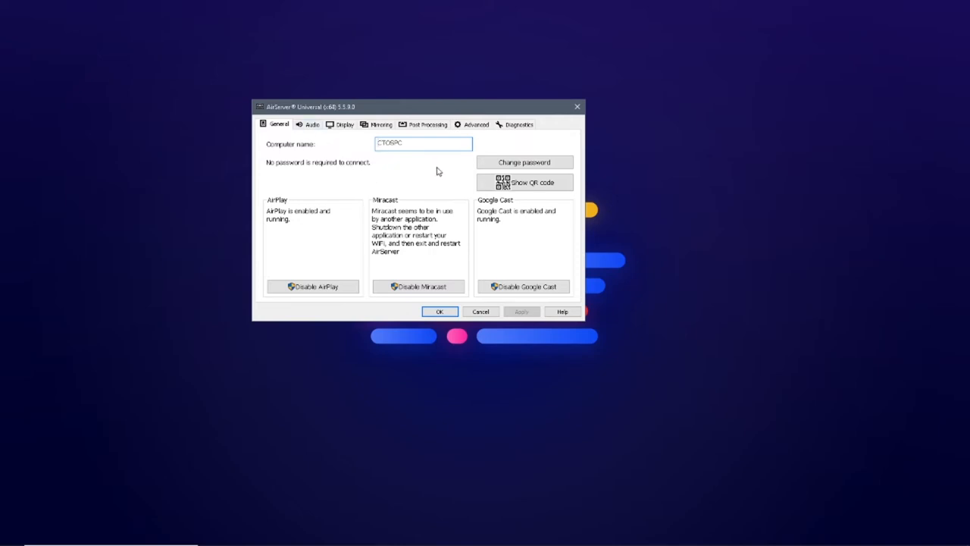
pyautogui.click(525, 163)
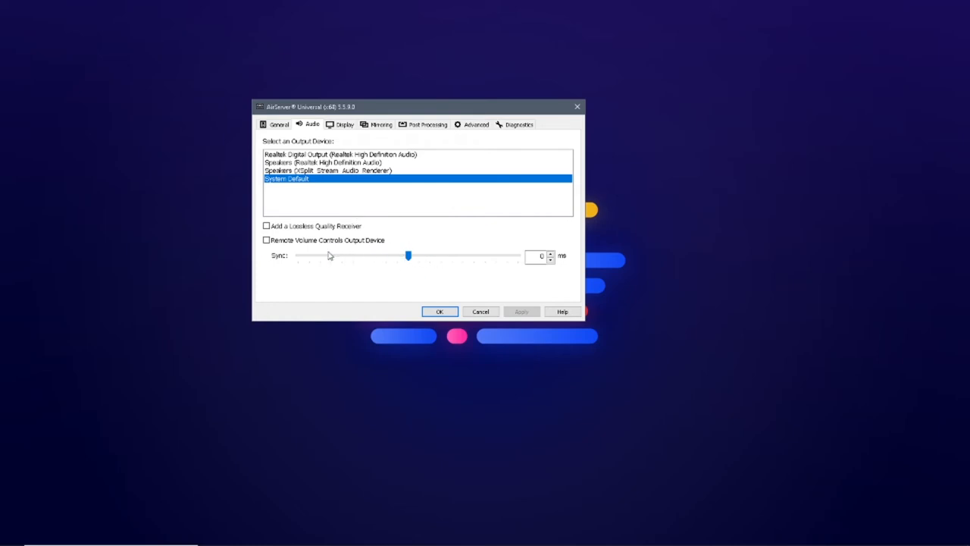
# Step: Enable Display FPS in the Display settings, then review Mirroring and Post Processing settings
pyautogui.click(346, 124)
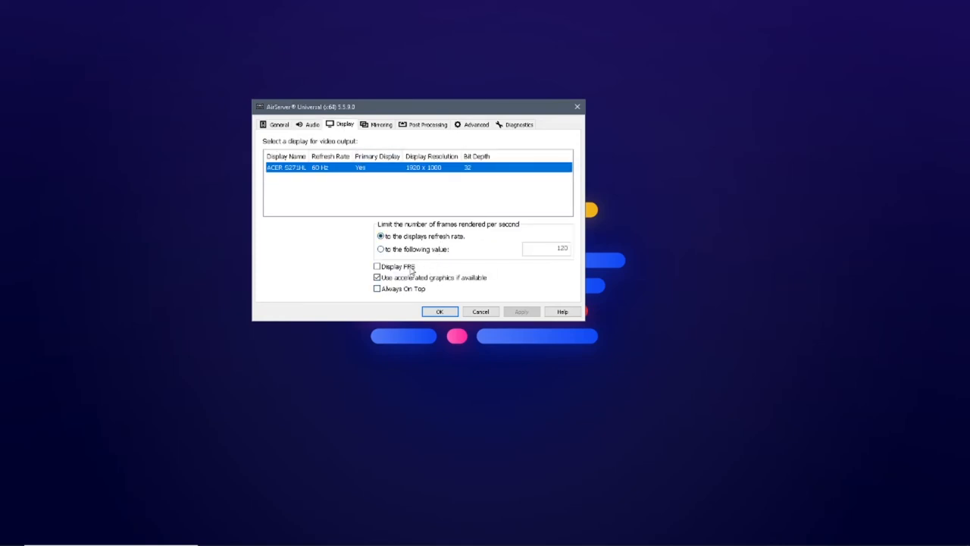
pyautogui.click(376, 267)
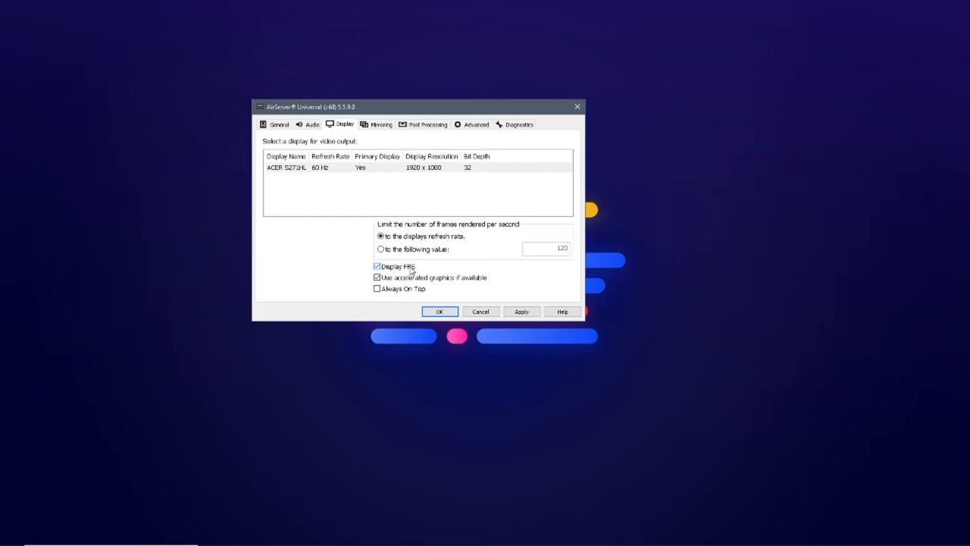
pyautogui.click(381, 125)
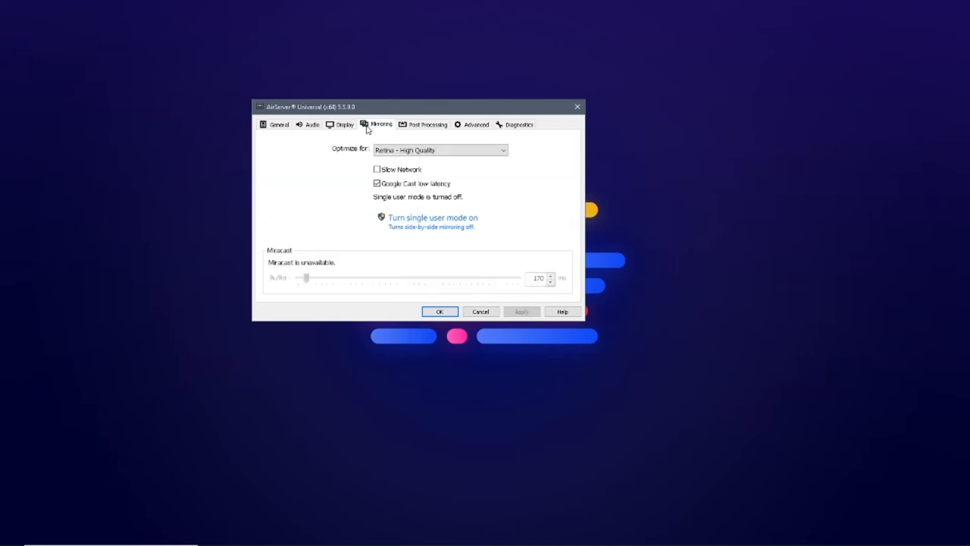
pyautogui.click(440, 150)
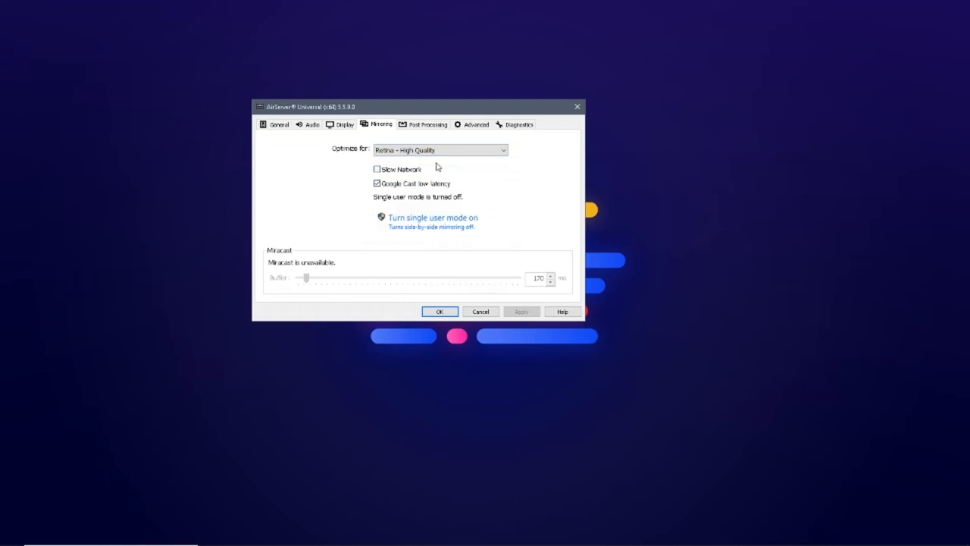
pyautogui.click(428, 124)
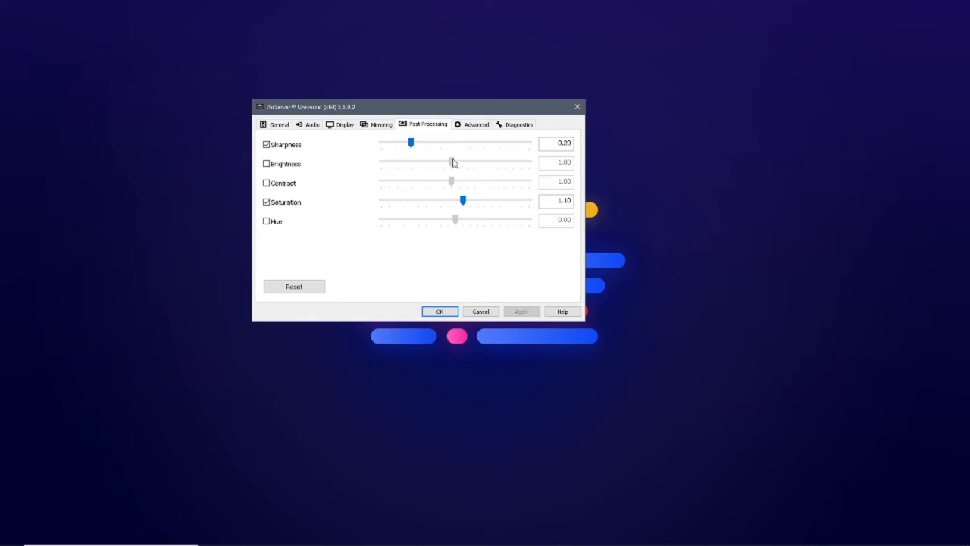
# Step: Review the Advanced update and startup options, then close the settings with OK
pyautogui.click(474, 124)
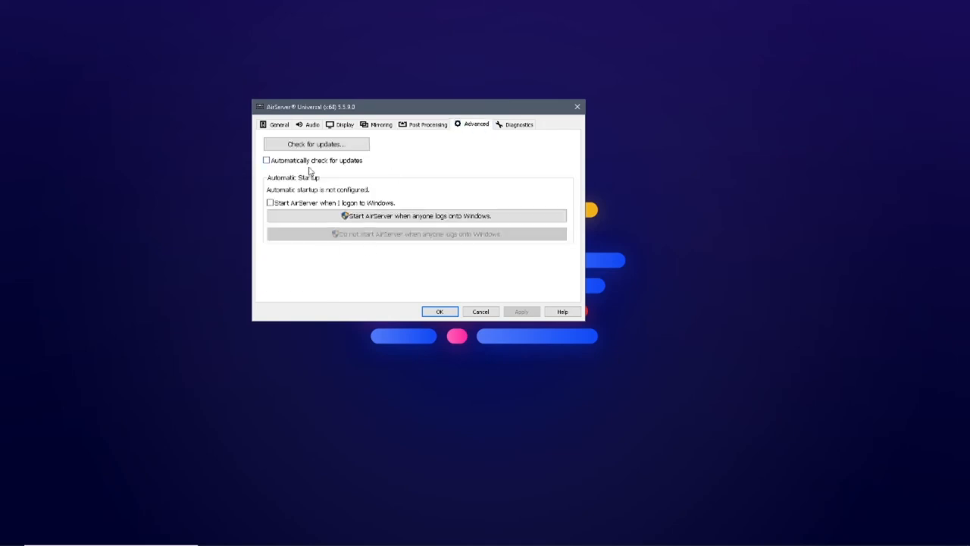
pyautogui.click(279, 124)
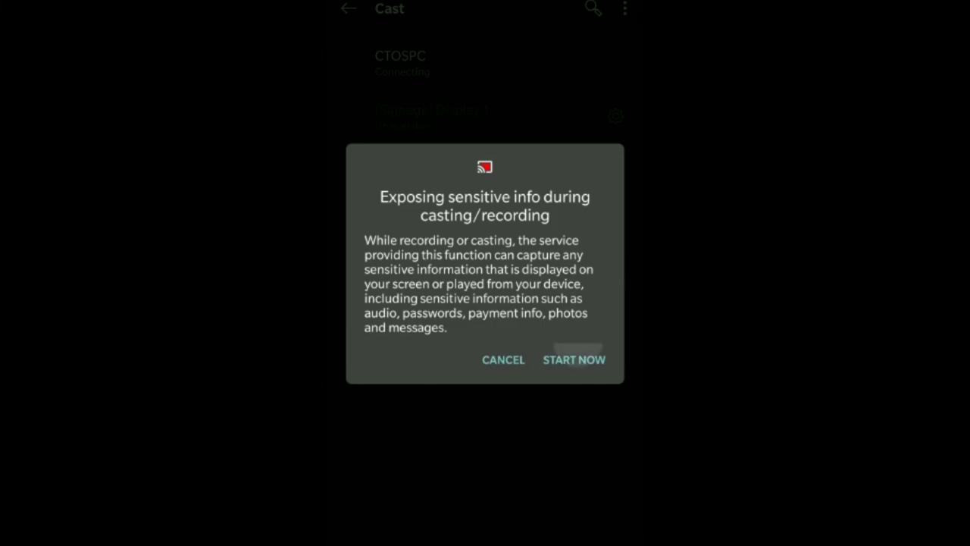
# Step: Allow the phone to cast to CTOSPC, then show About phone in its Settings on the mirrored screen
pyautogui.click(573, 359)
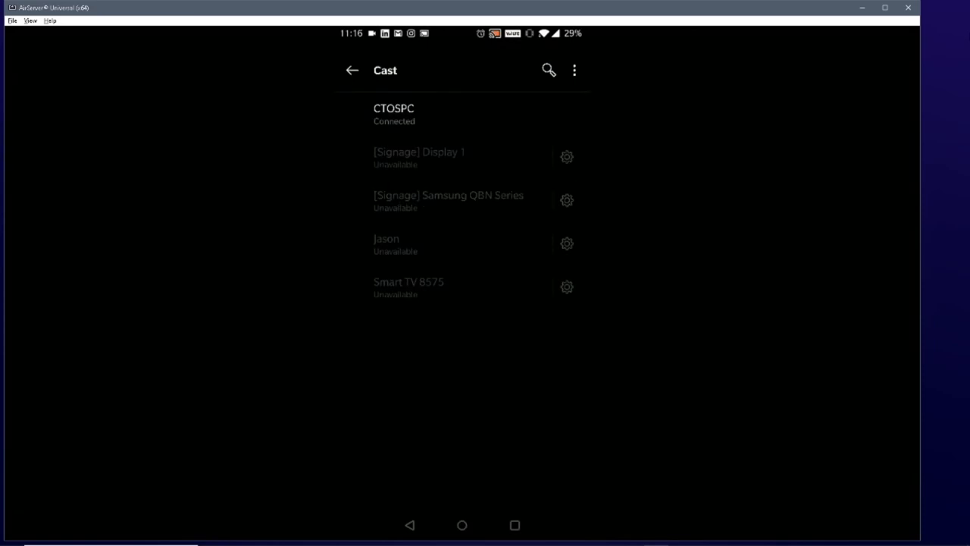
pyautogui.click(461, 524)
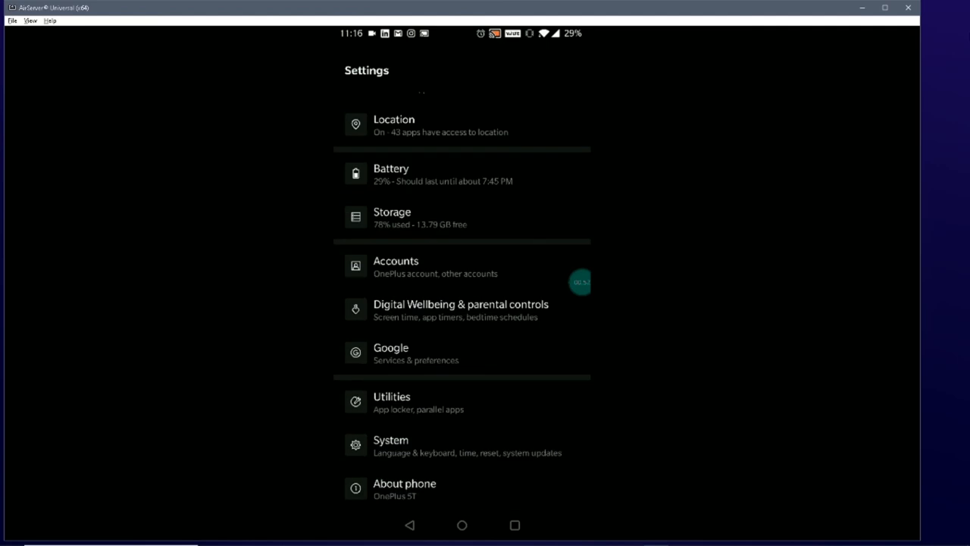
pyautogui.click(403, 488)
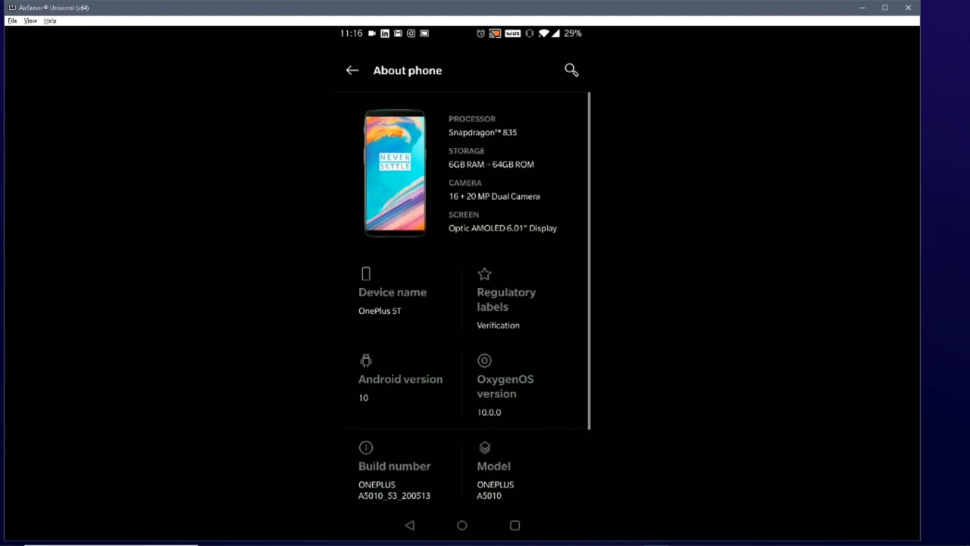